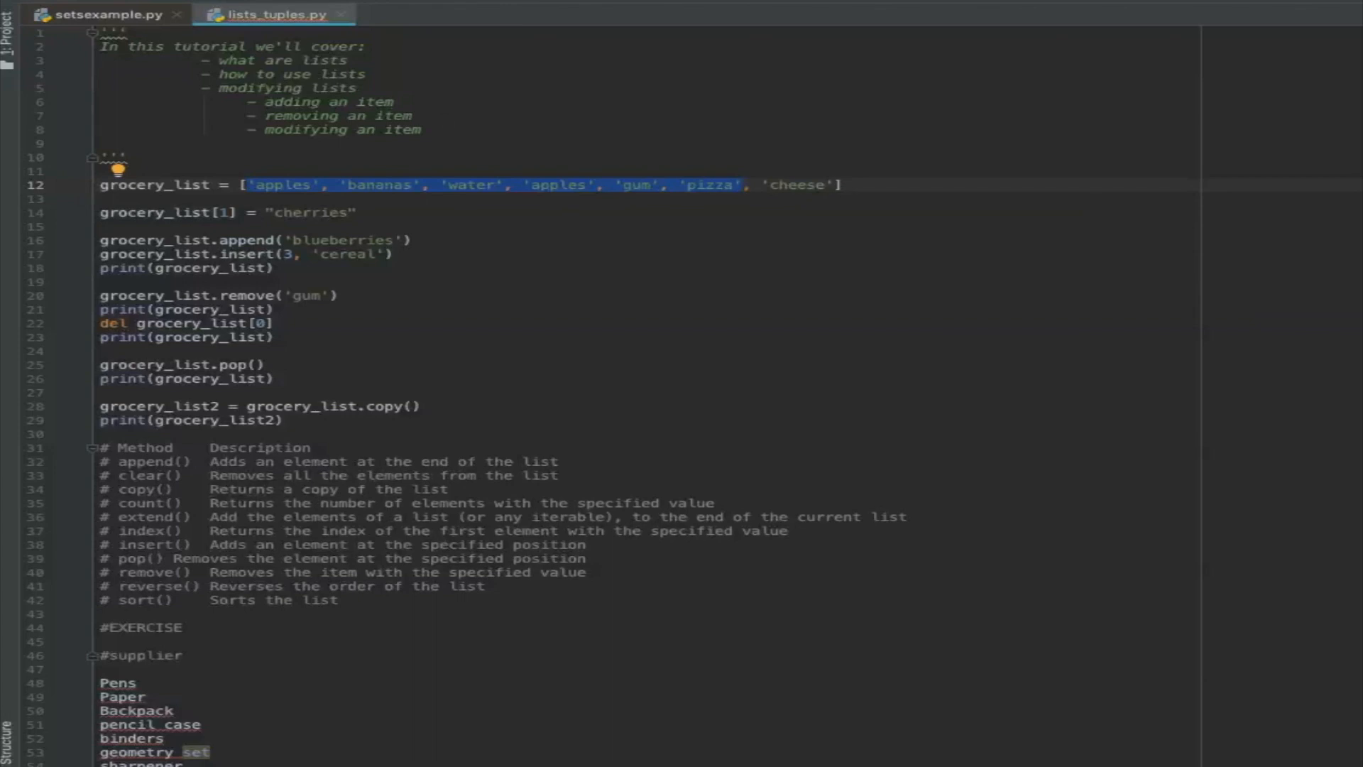
Step: Bring the setsexample.py editor tab to the front
{"action": "left_click", "coordinate": [105, 15]}
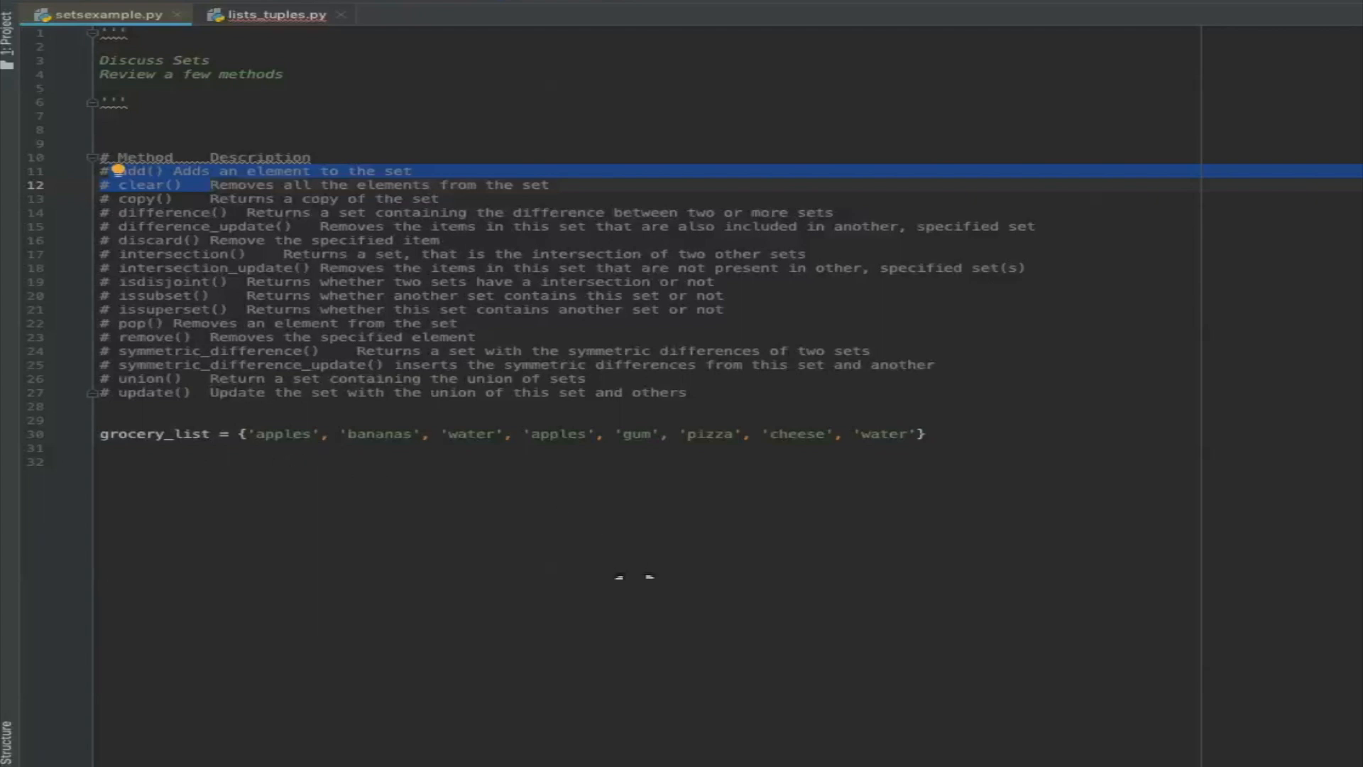
Step: Add print(len(grocery_list)) below the grocery set and run it, outputting 6
{"action": "left_click", "coordinate": [476, 336]}
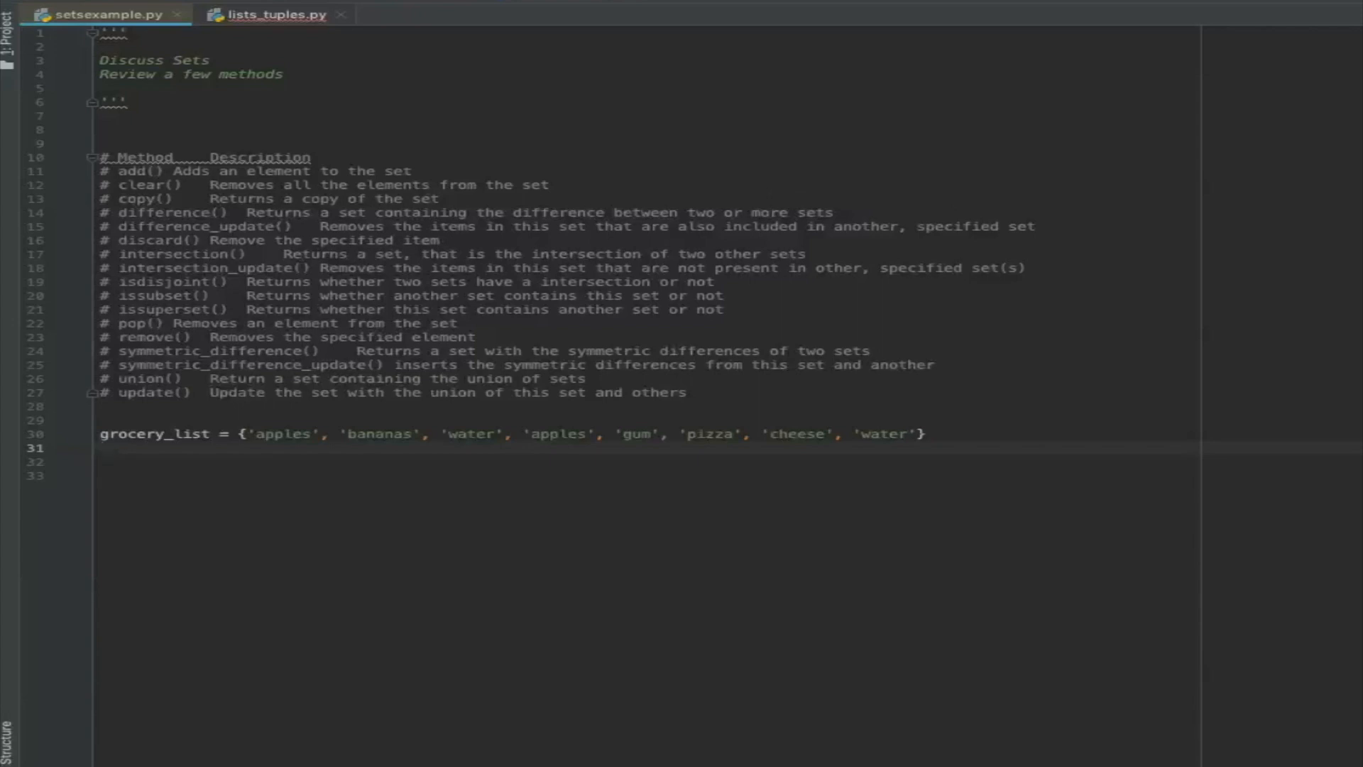
{"action": "type", "text": "prn"}
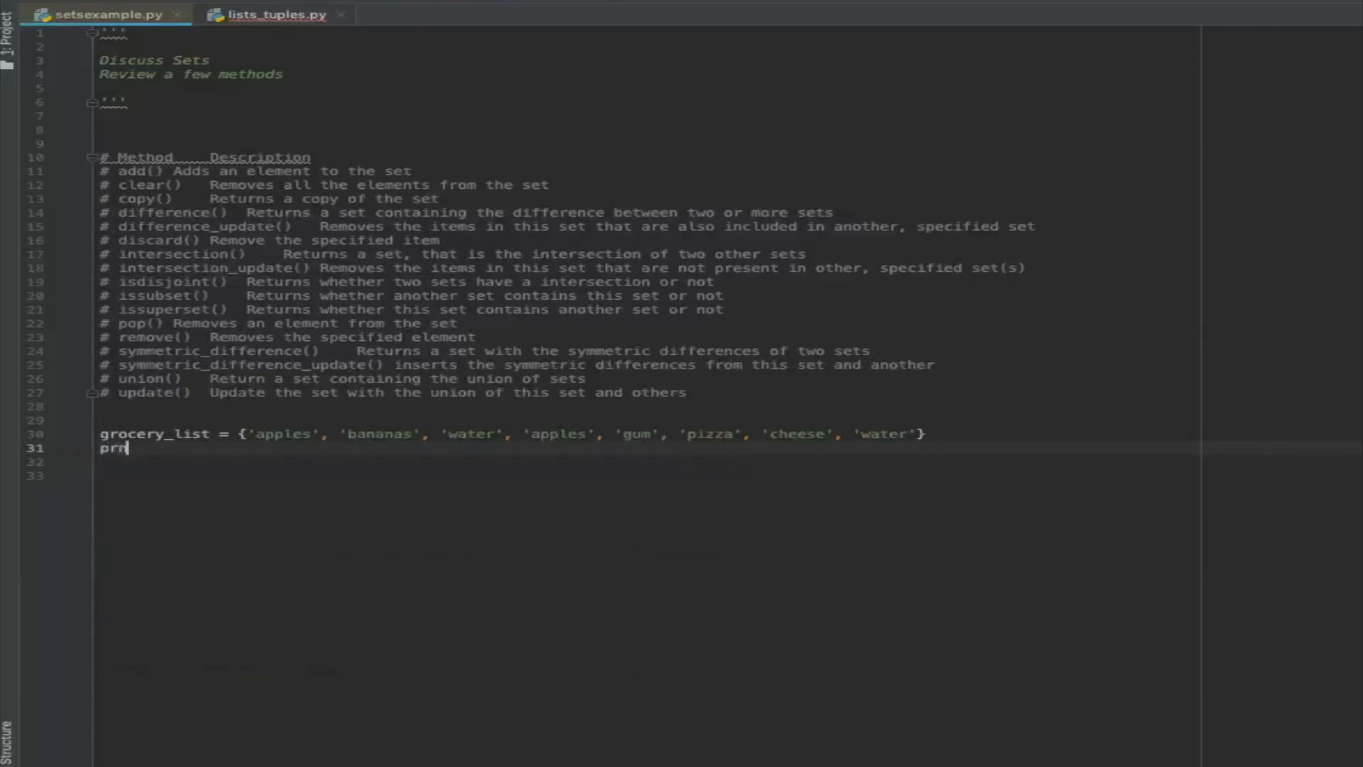
{"action": "type", "text": "t(len(grocery_list"}
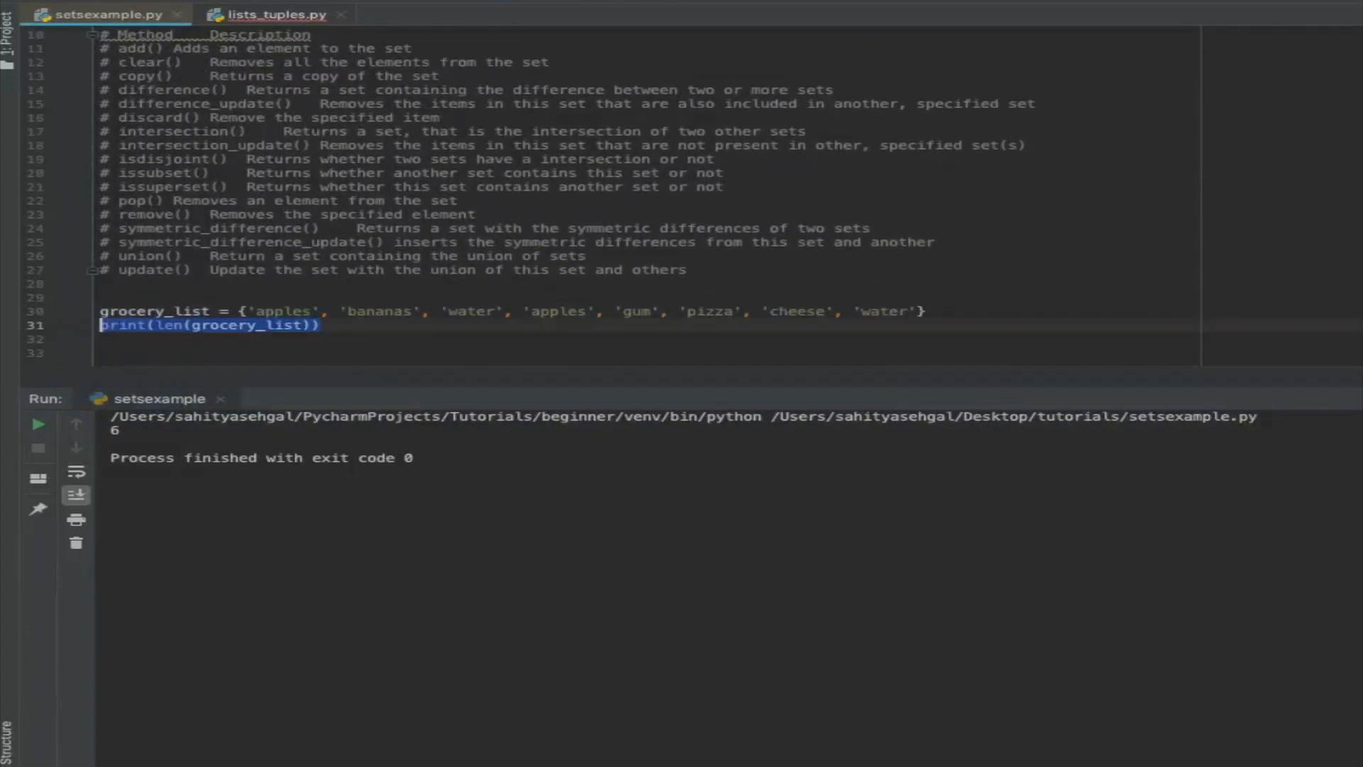
Step: Replace the print line with grocery_list.add('grapes') using autocomplete
{"action": "type", "text": "grocre"}
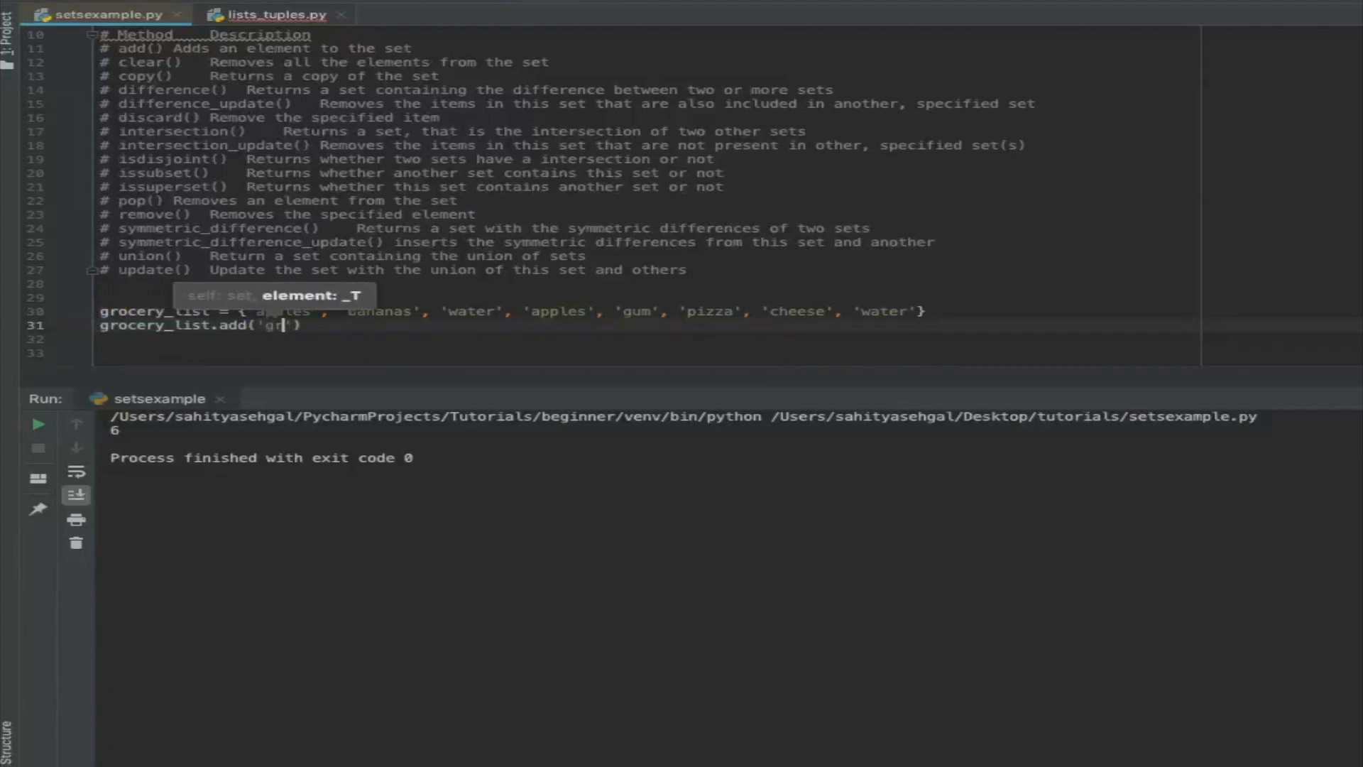
{"action": "type", "text": "apes"}
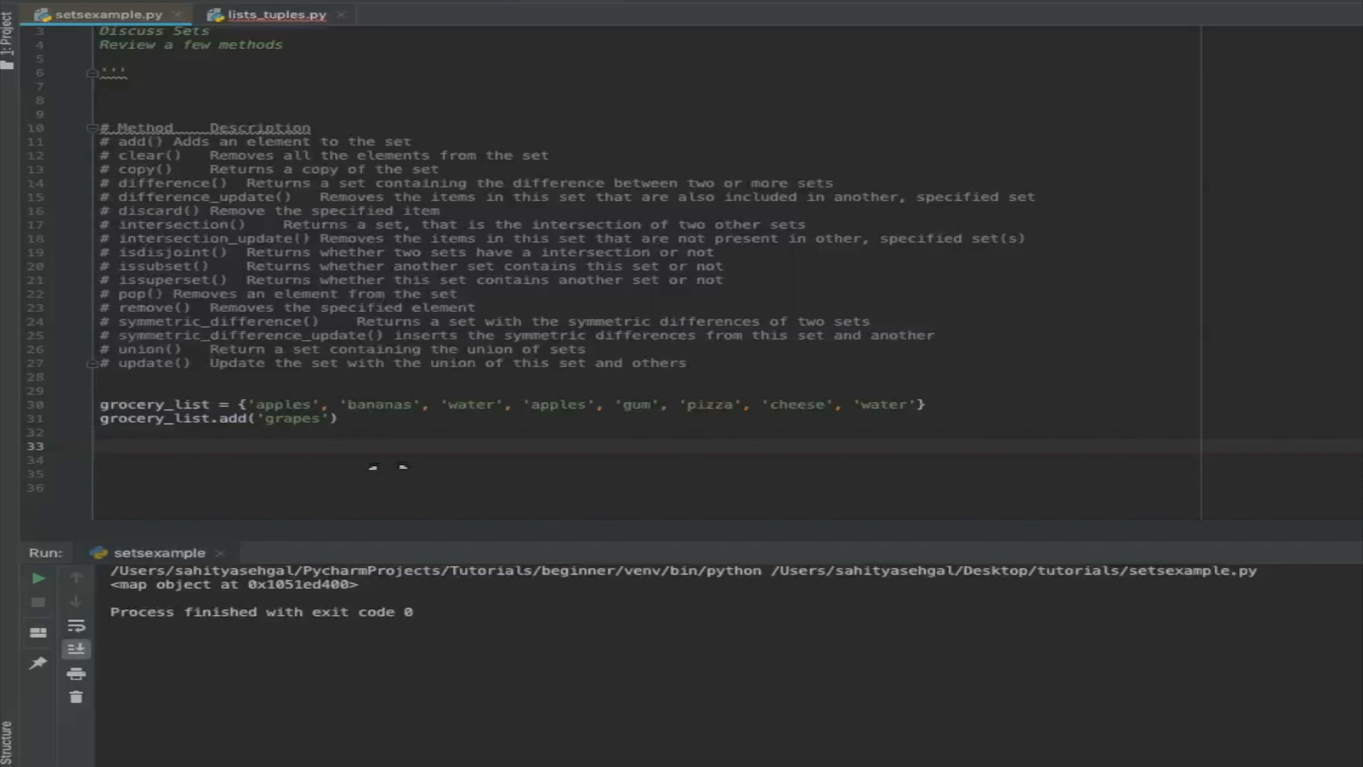
Step: Write newlist = list(grocery_list) and a print(newlist) line
{"action": "type", "text": "newlist ="}
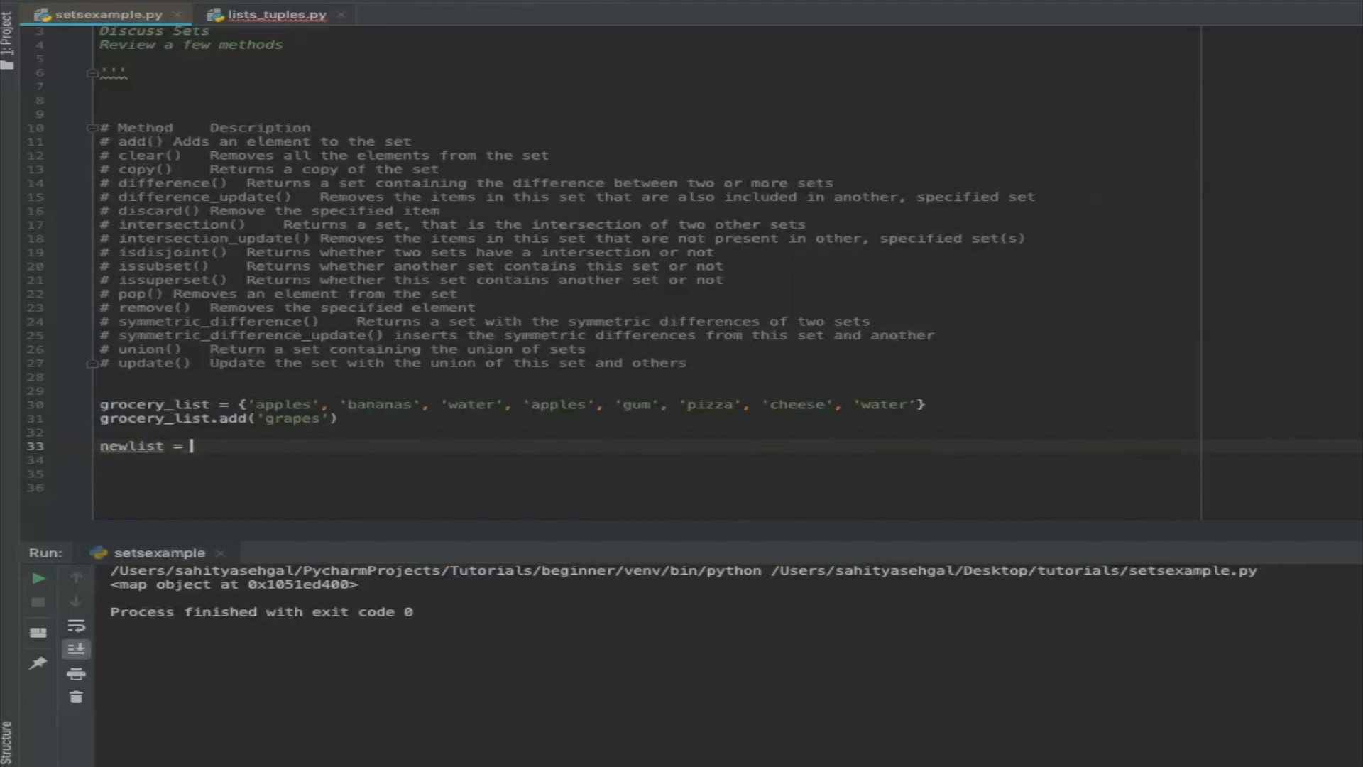
{"action": "type", "text": "list()"}
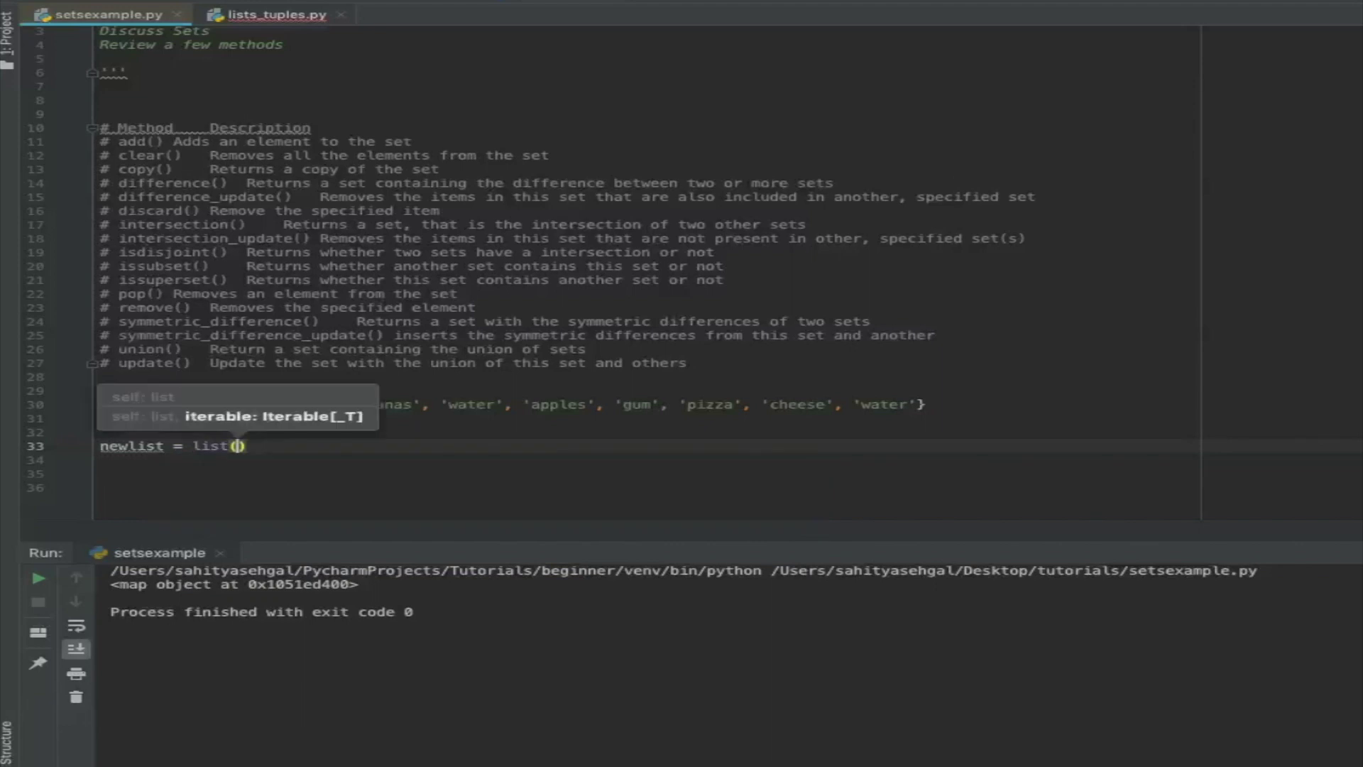
{"action": "type", "text": "grocery_list"}
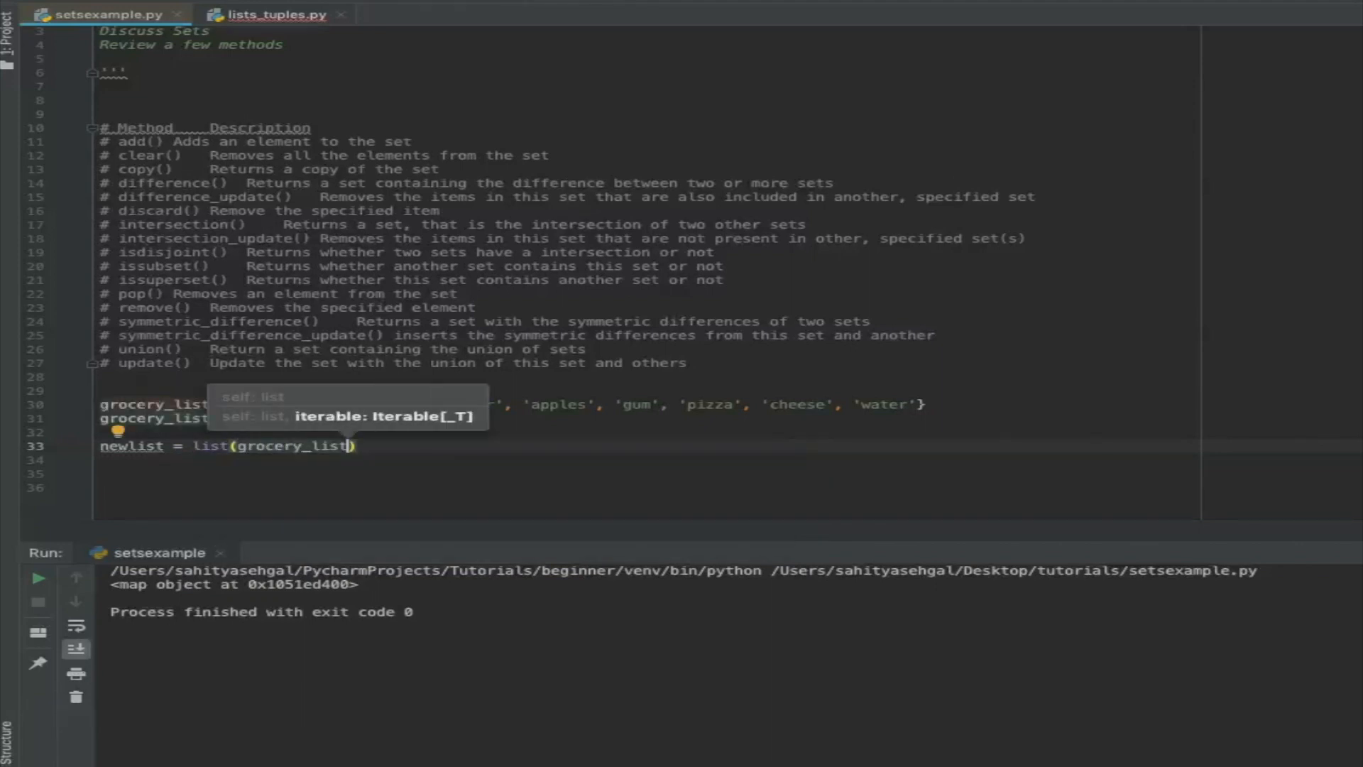
{"action": "type", "text": "print(newlist"}
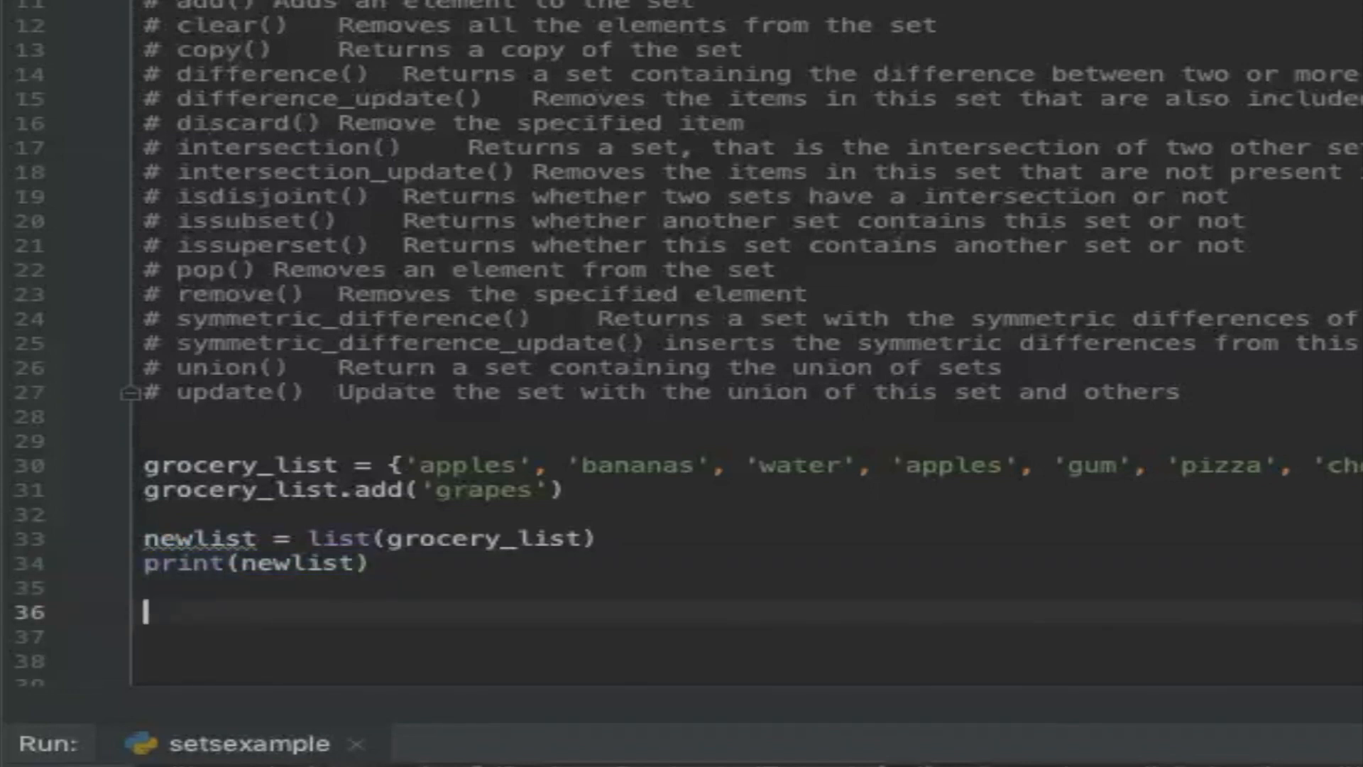
Step: Add newlist.append('apples') between two print(newlist) calls and run, showing apples twice
{"action": "type", "text": "print(newlist)"}
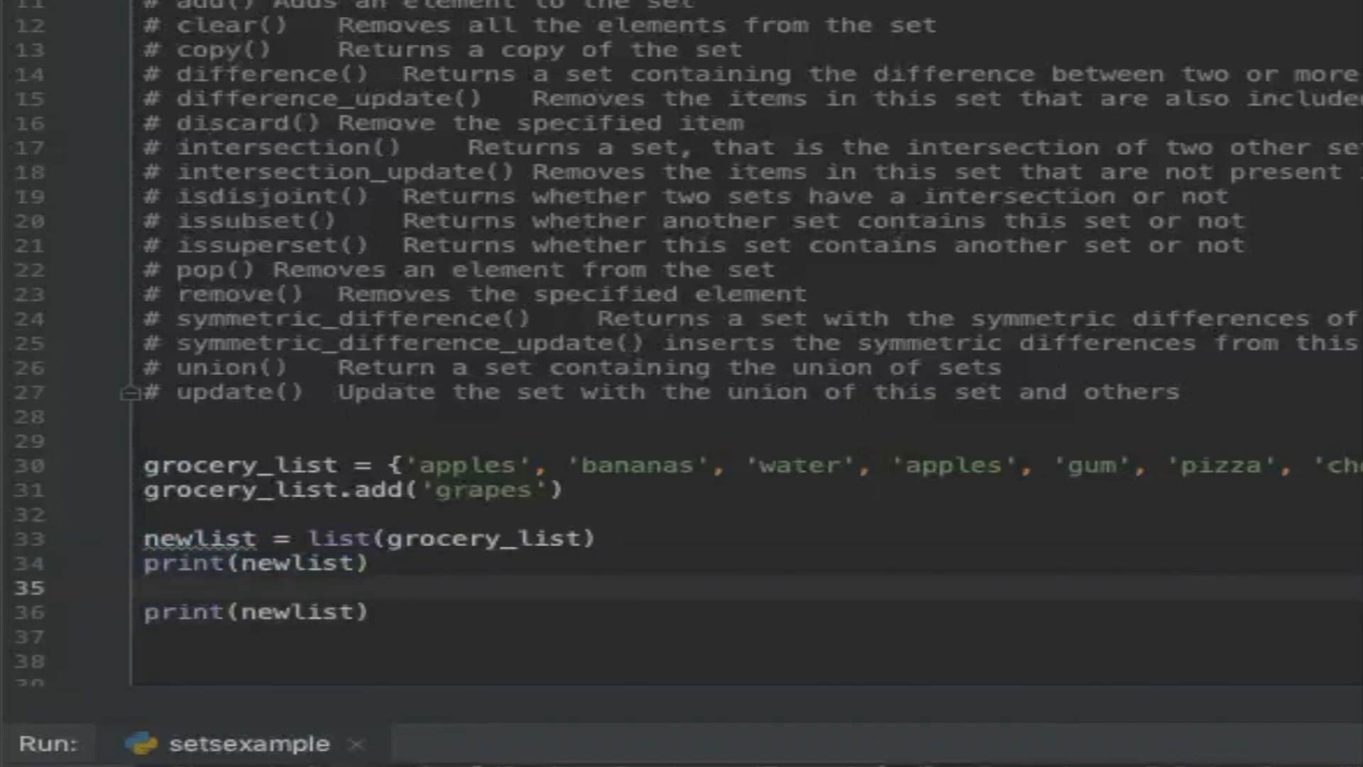
{"action": "type", "text": "newlis"}
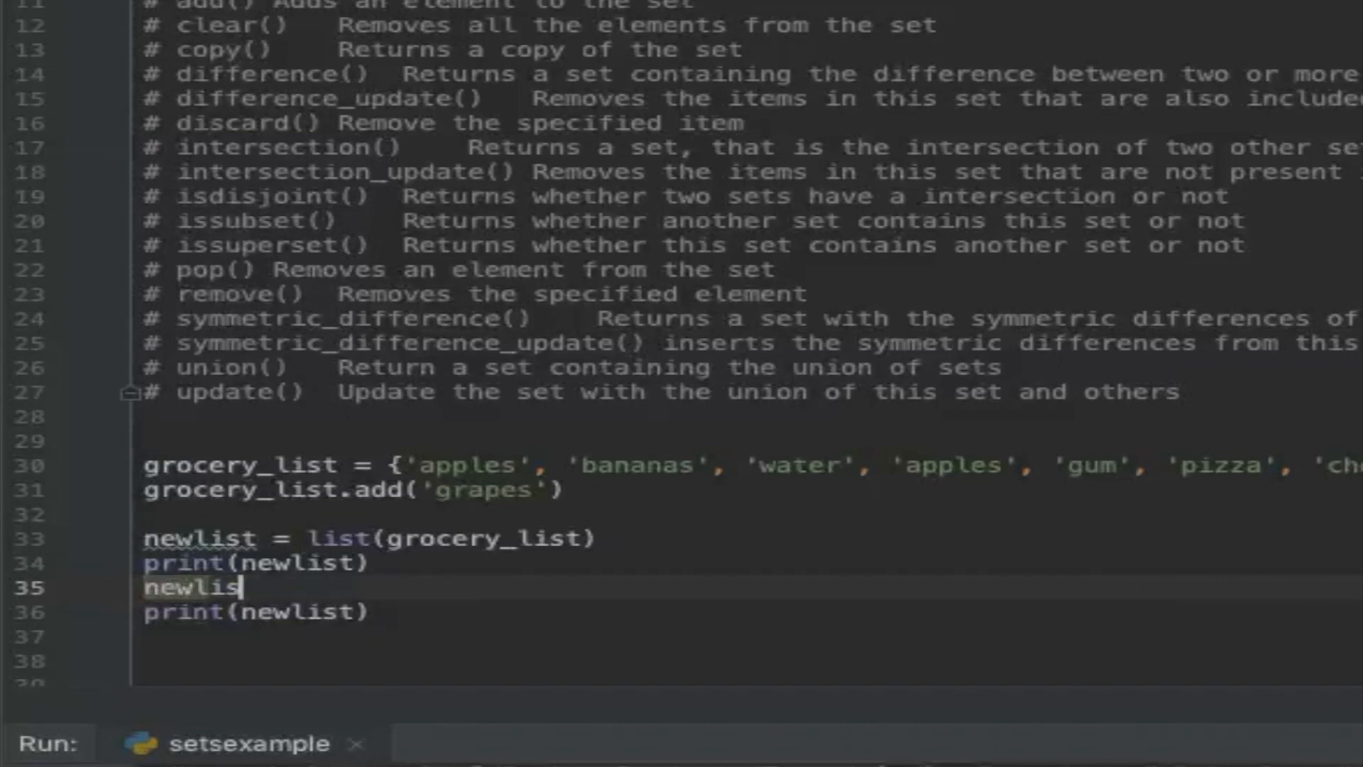
{"action": "type", "text": "t.append('apples"}
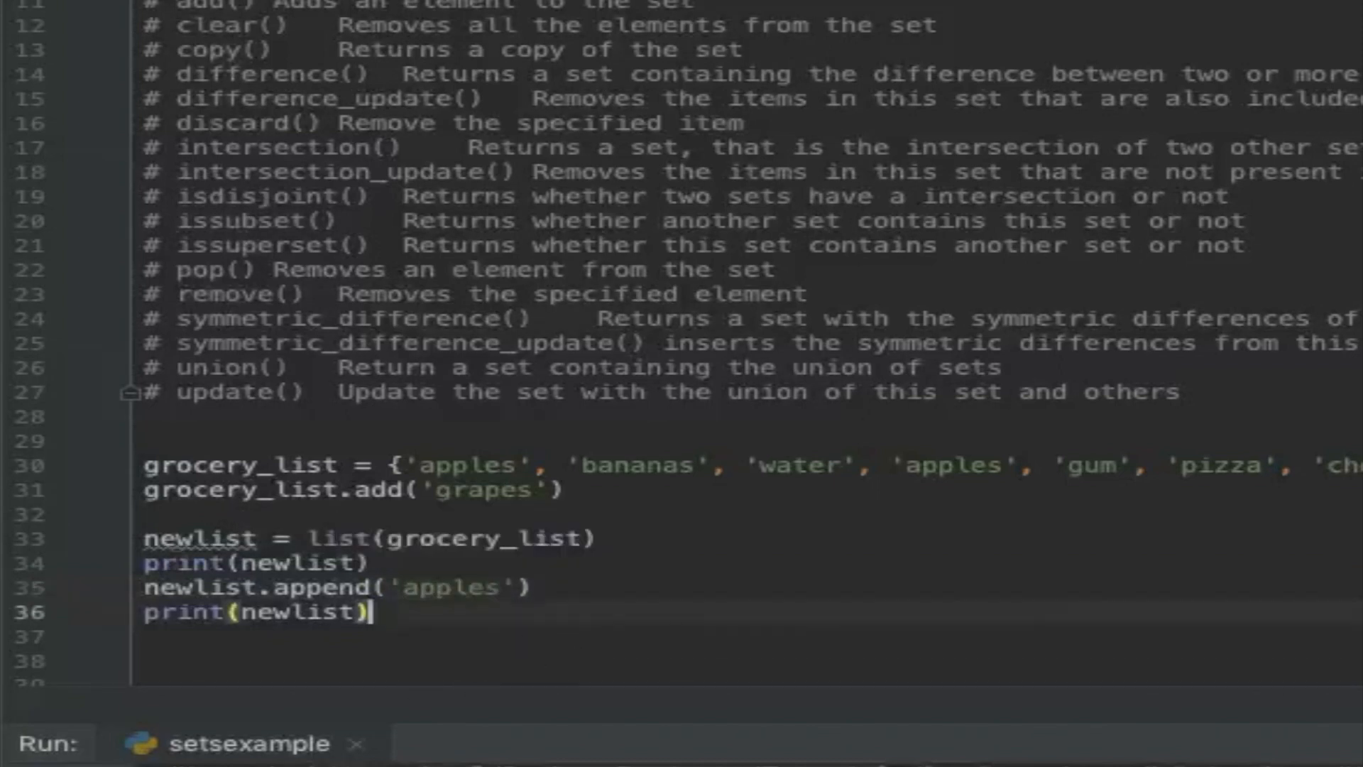
{"action": "left_click", "coordinate": [39, 578]}
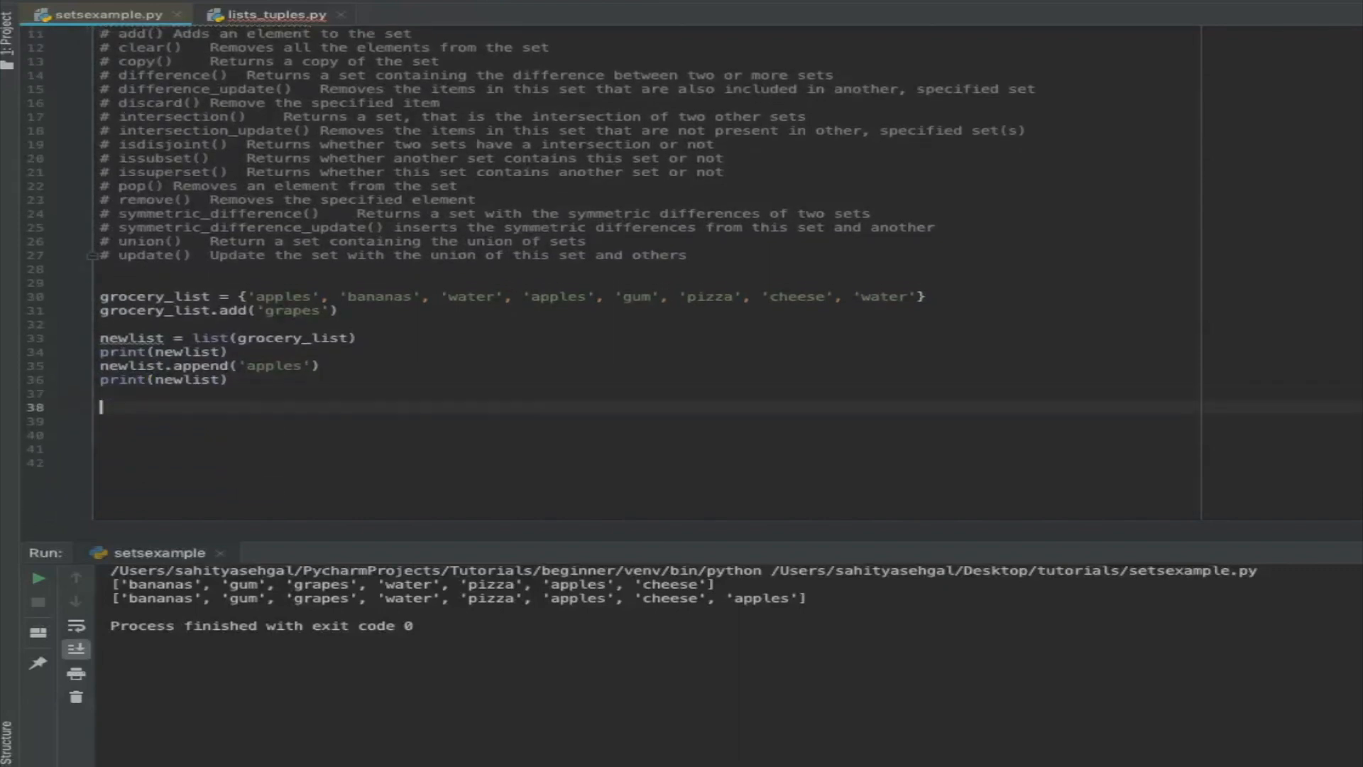
Step: Add print(set(newlist)) and run, showing 'apples' only once
{"action": "type", "text": "print(s)"}
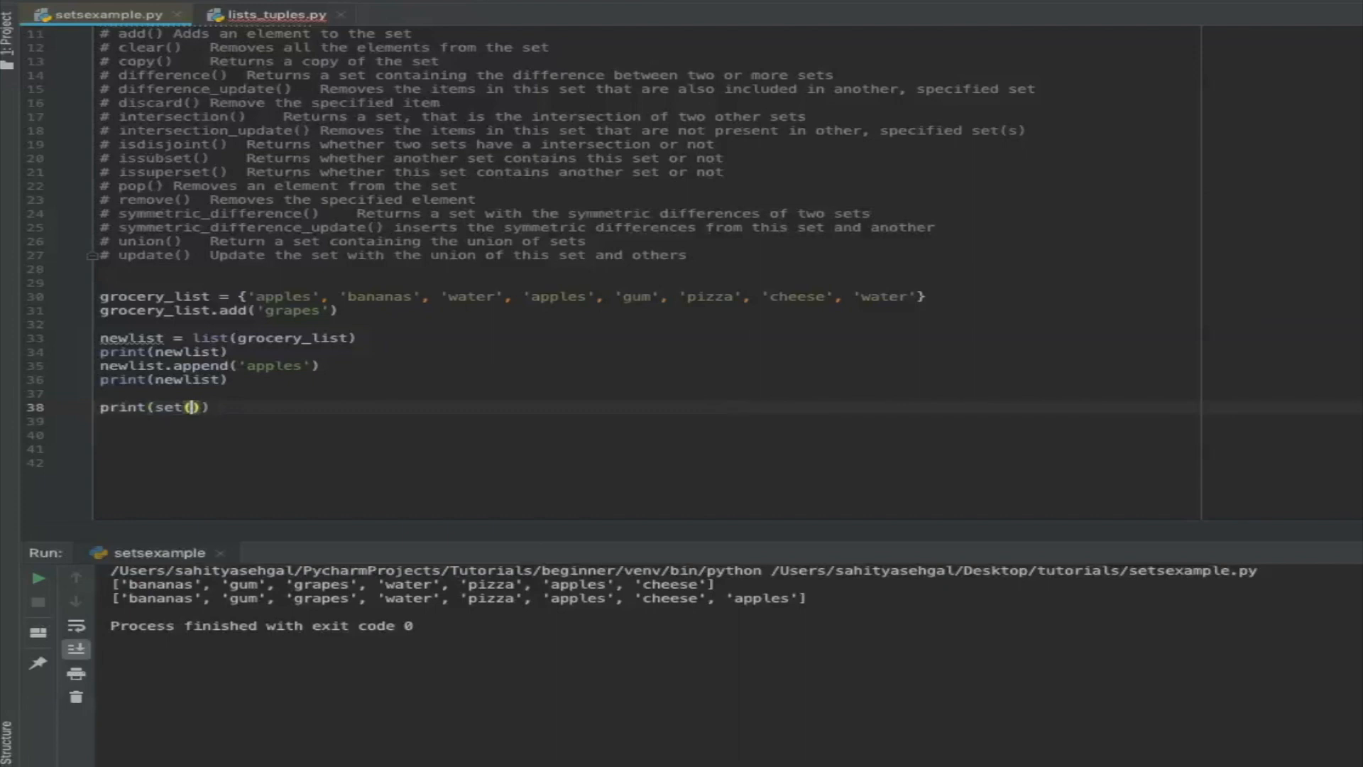
{"action": "type", "text": "newlist"}
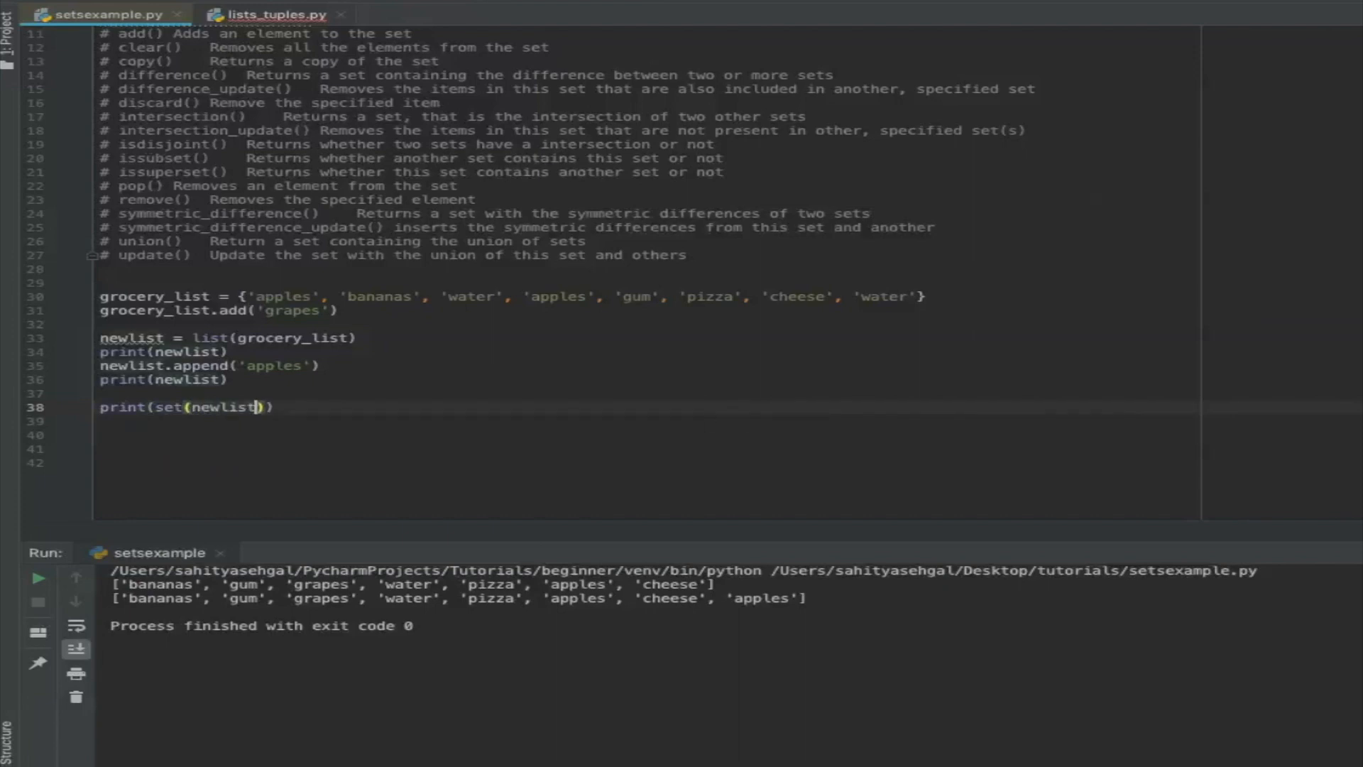
{"action": "left_click", "coordinate": [37, 578]}
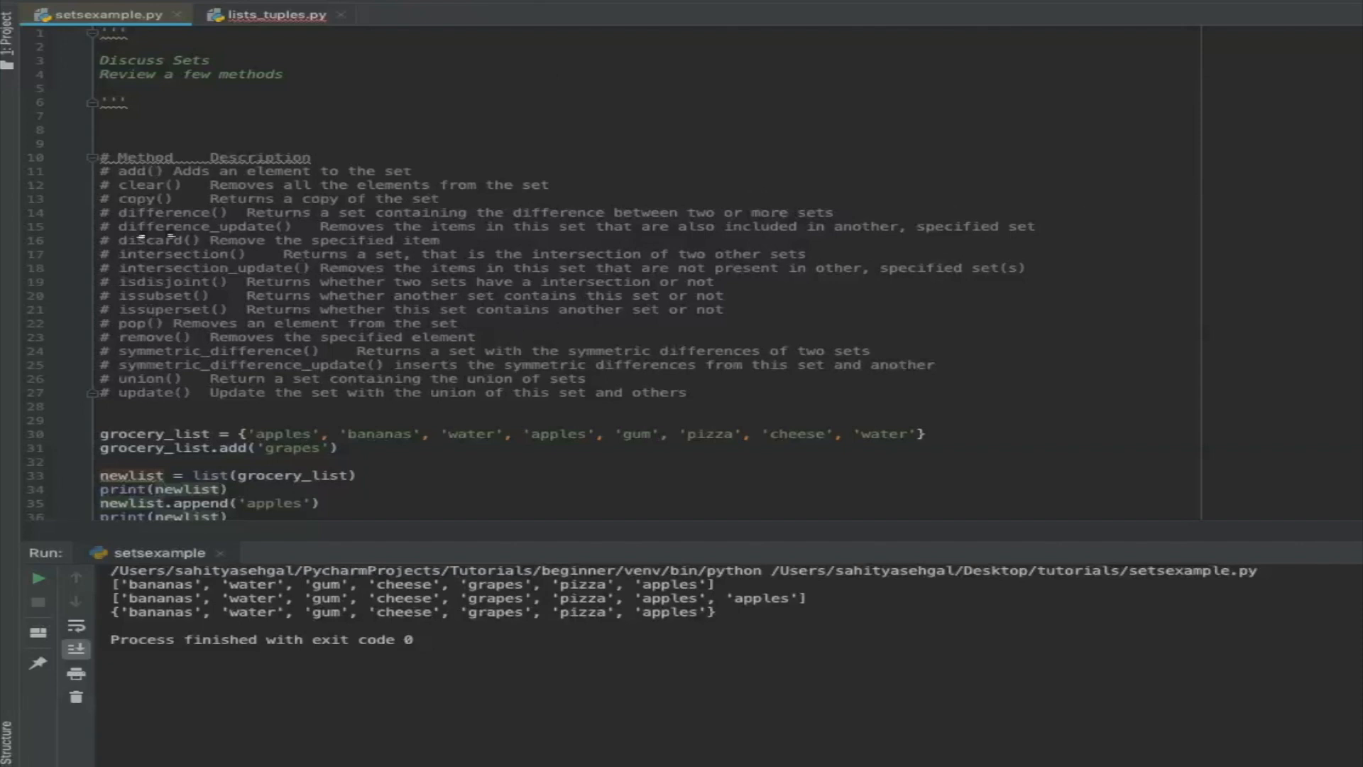
{"action": "mouse_move", "coordinate": [149, 234]}
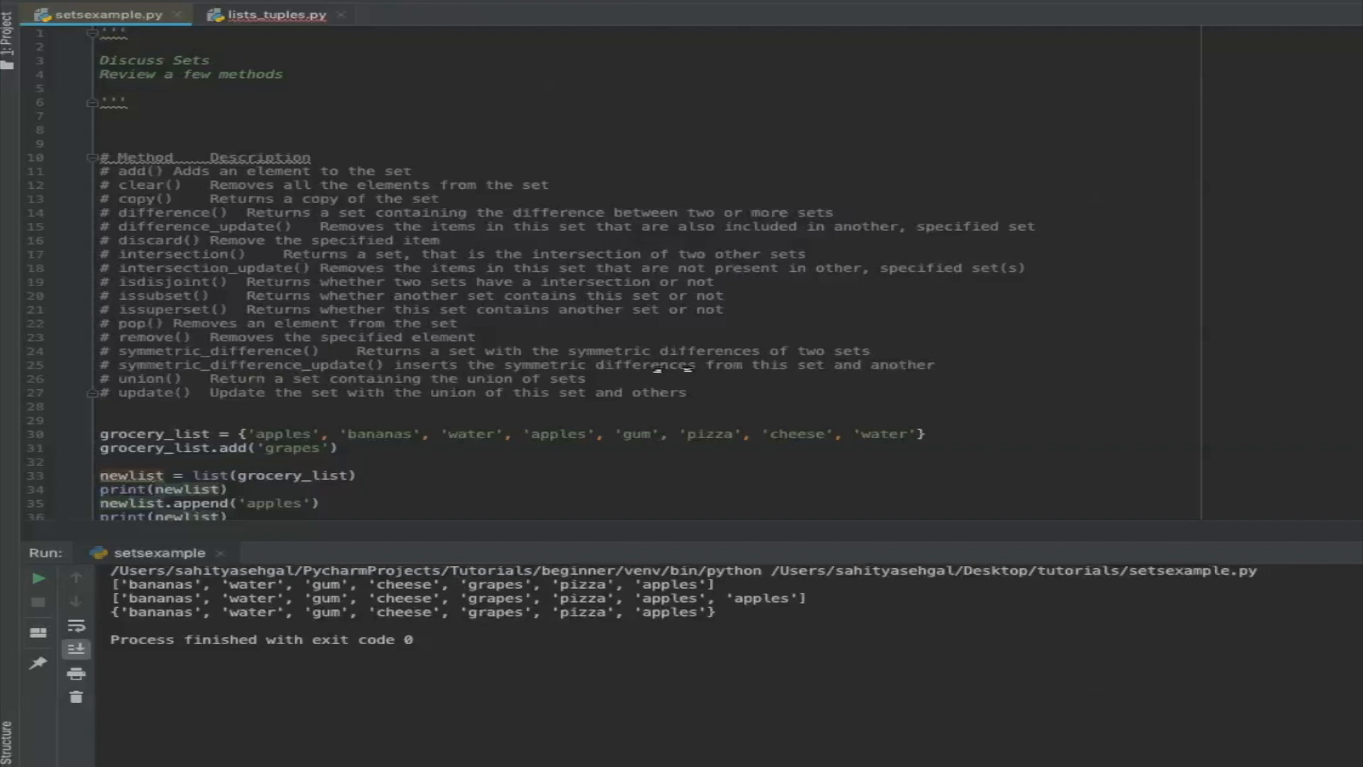
{"action": "mouse_move", "coordinate": [555, 330]}
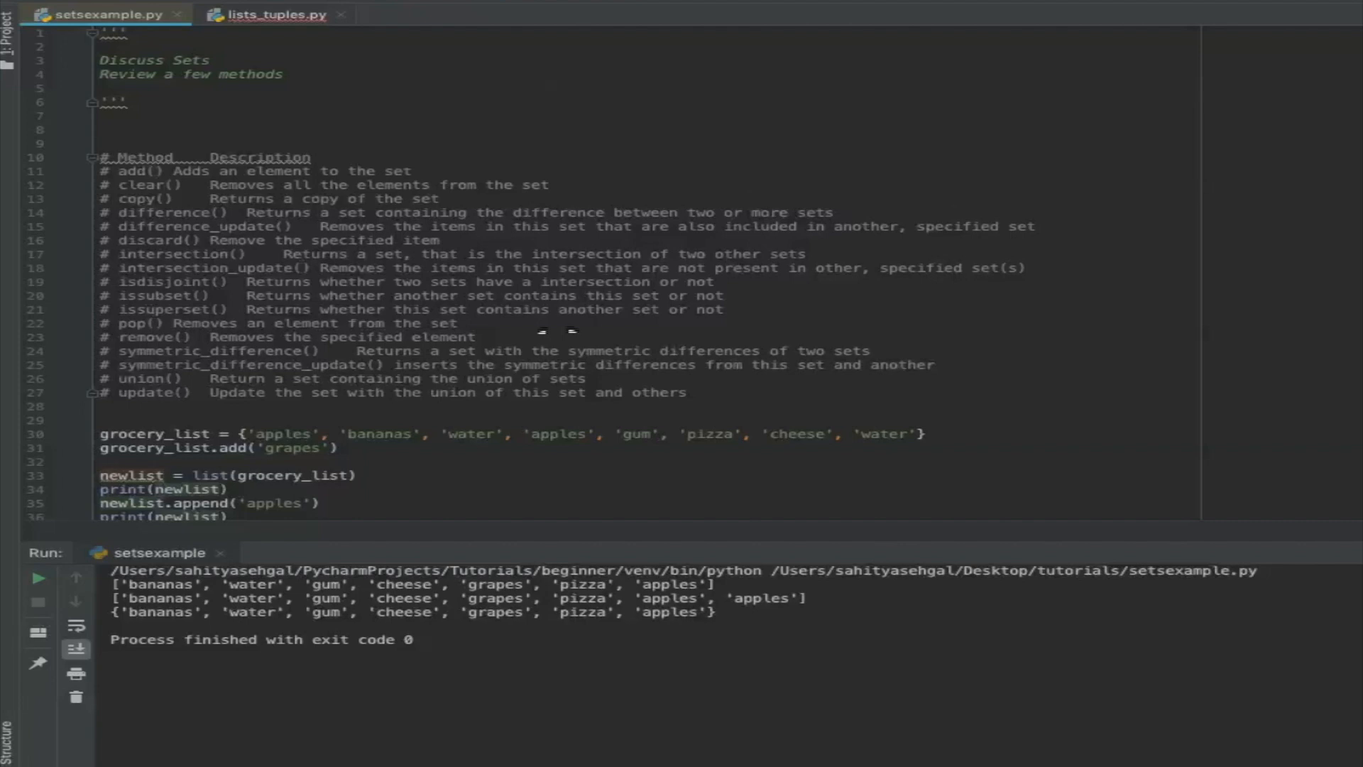
{"action": "mouse_move", "coordinate": [648, 337]}
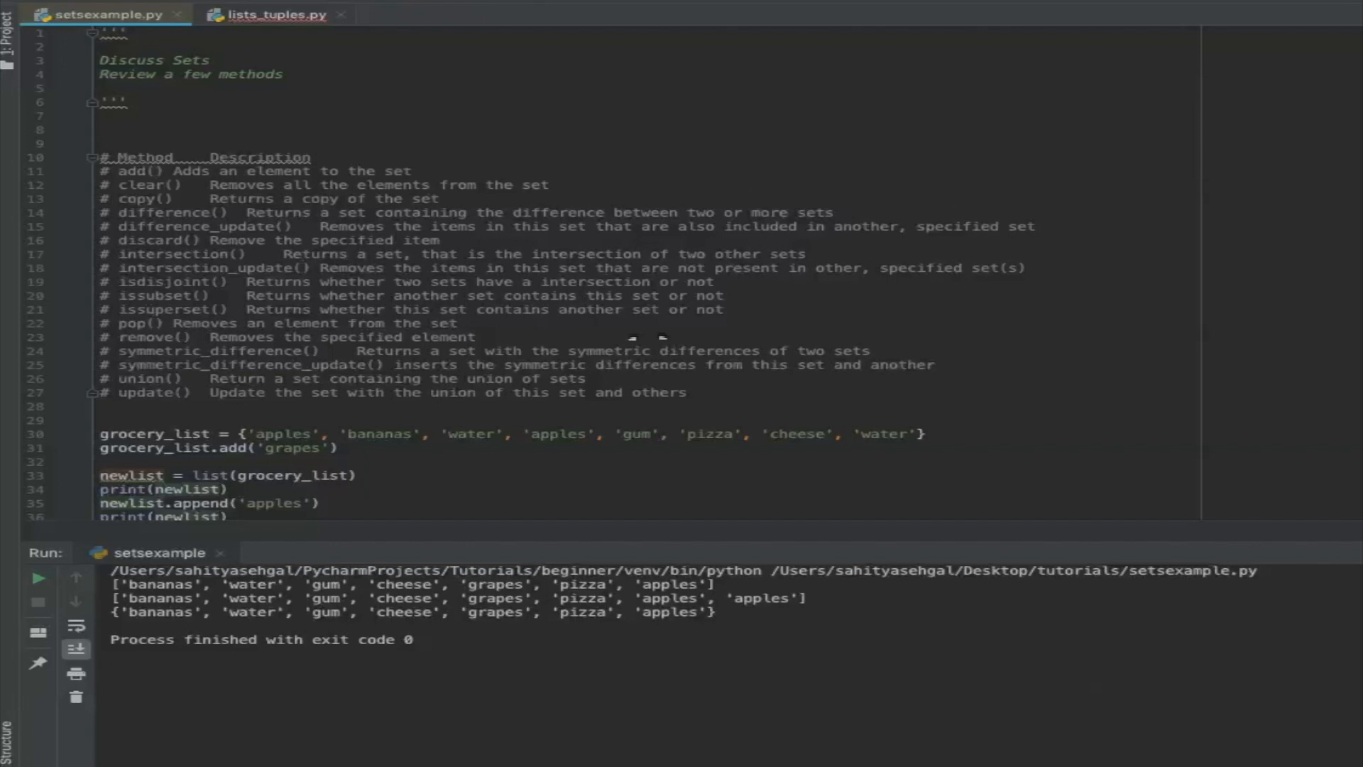